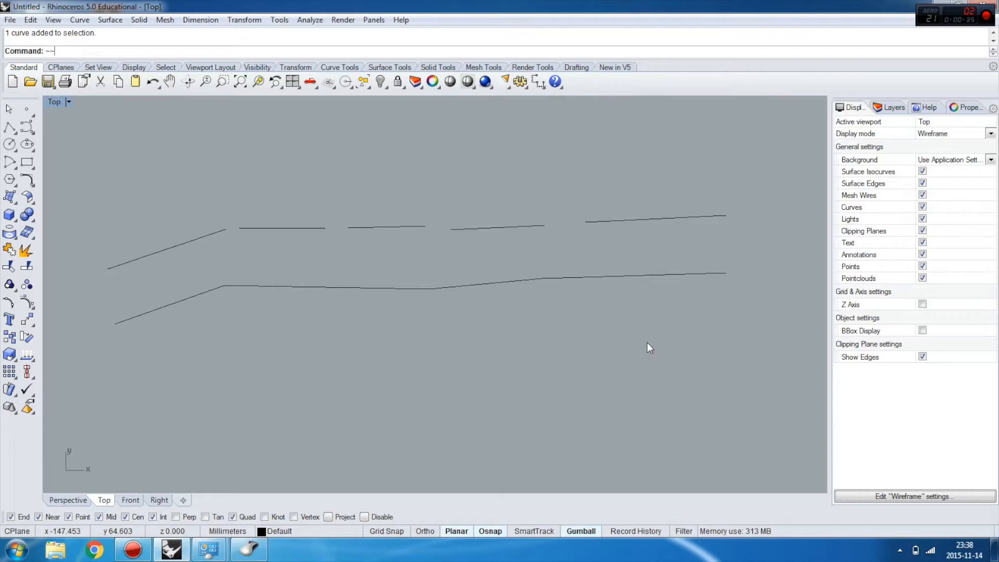
{"action": "mouse_move", "coordinate": [374, 234]}
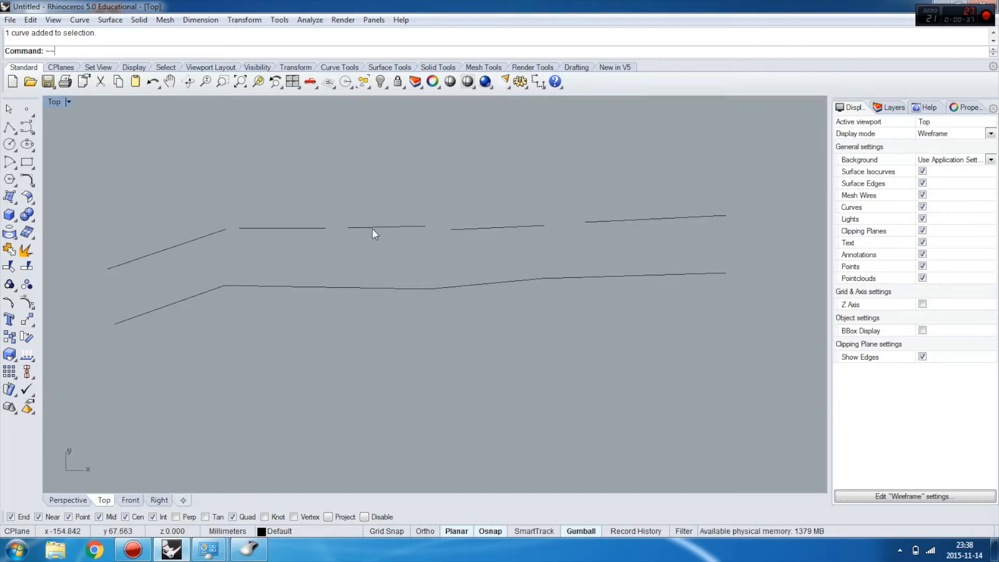
{"action": "mouse_move", "coordinate": [371, 231]}
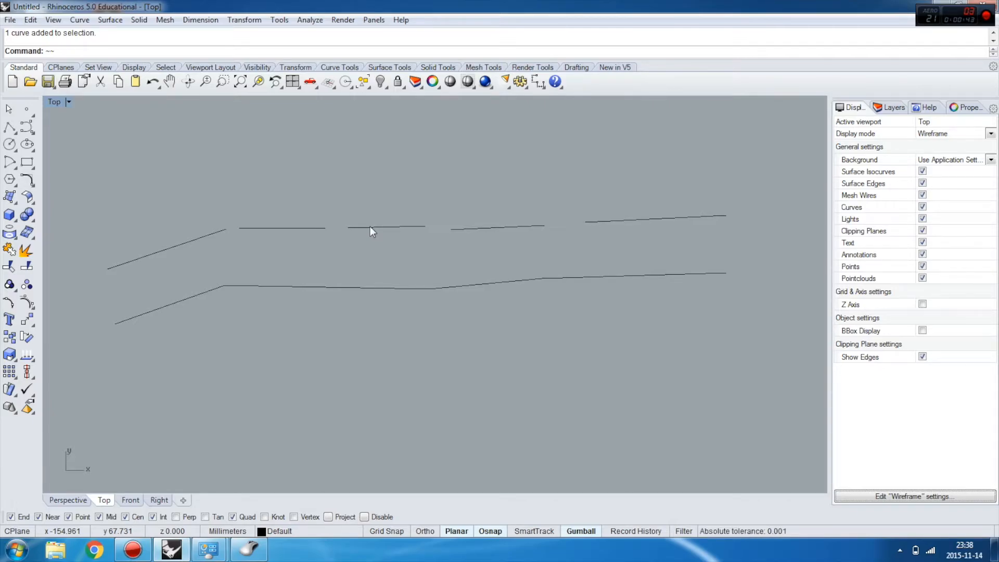
{"action": "mouse_move", "coordinate": [693, 344]}
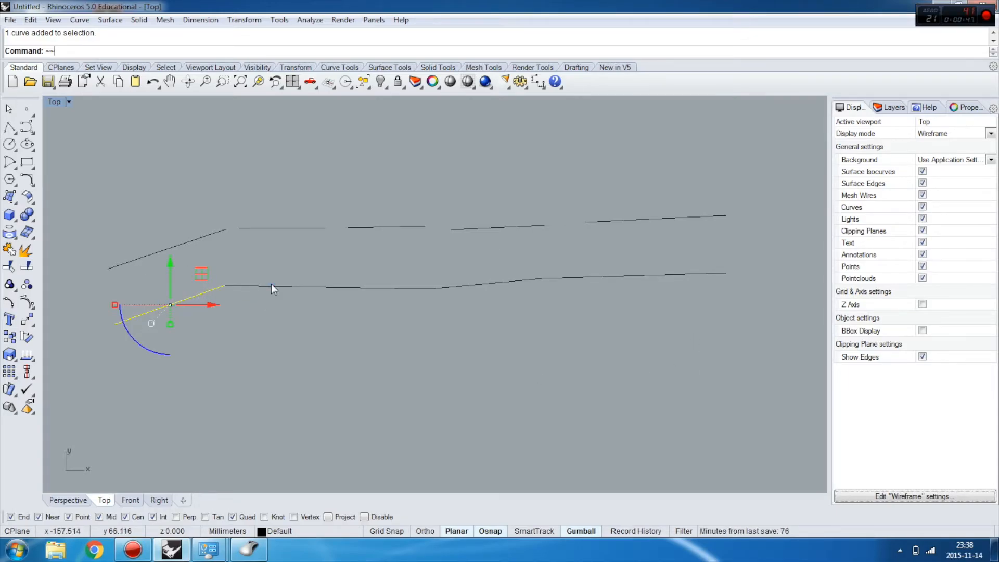
Window-select the nine curves, then pick the rightmost lower piece to confirm it is separate.
{"action": "left_click_drag", "start_coordinate": [170, 304], "coordinate": [486, 284]}
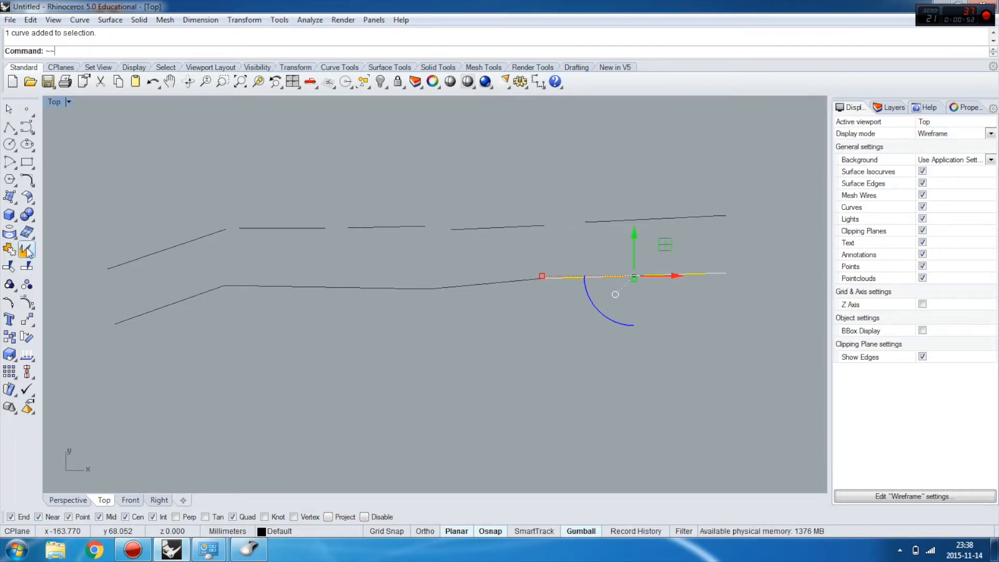
{"action": "left_click", "coordinate": [26, 250]}
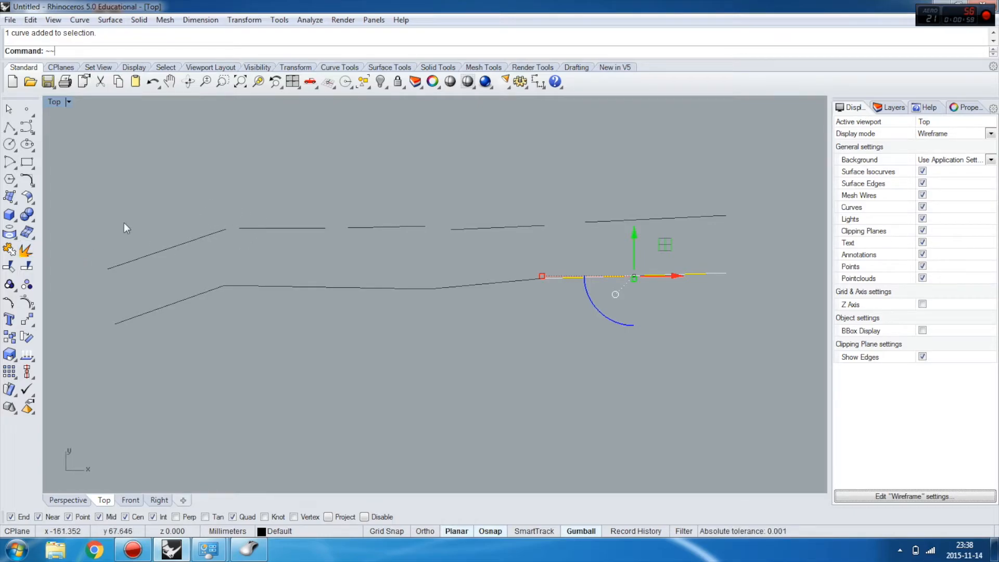
{"action": "mouse_move", "coordinate": [118, 281]}
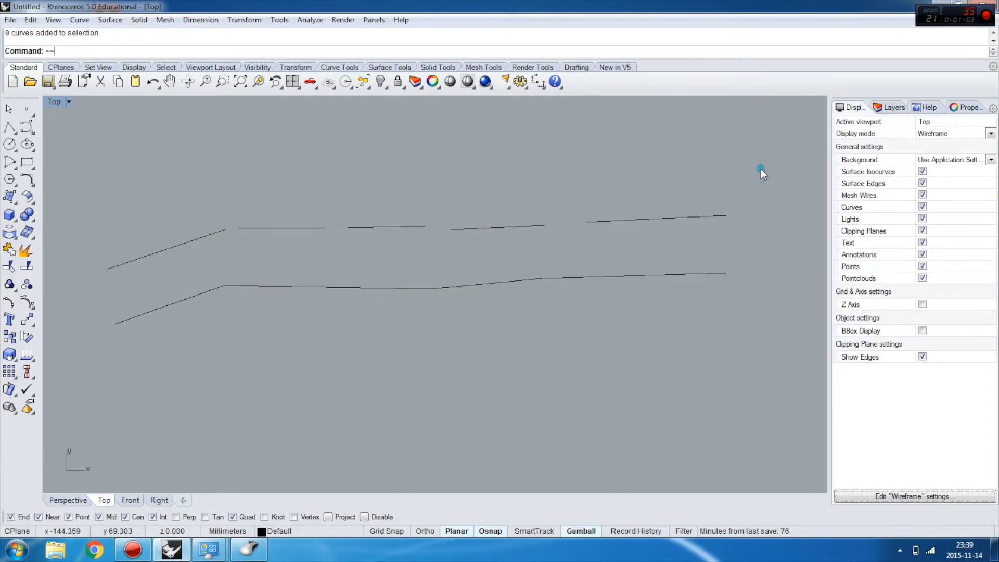
Window-select the gapped upper segments for a join attempt that reports 'Unable to join curves'.
{"action": "left_click_drag", "start_coordinate": [761, 168], "coordinate": [108, 252]}
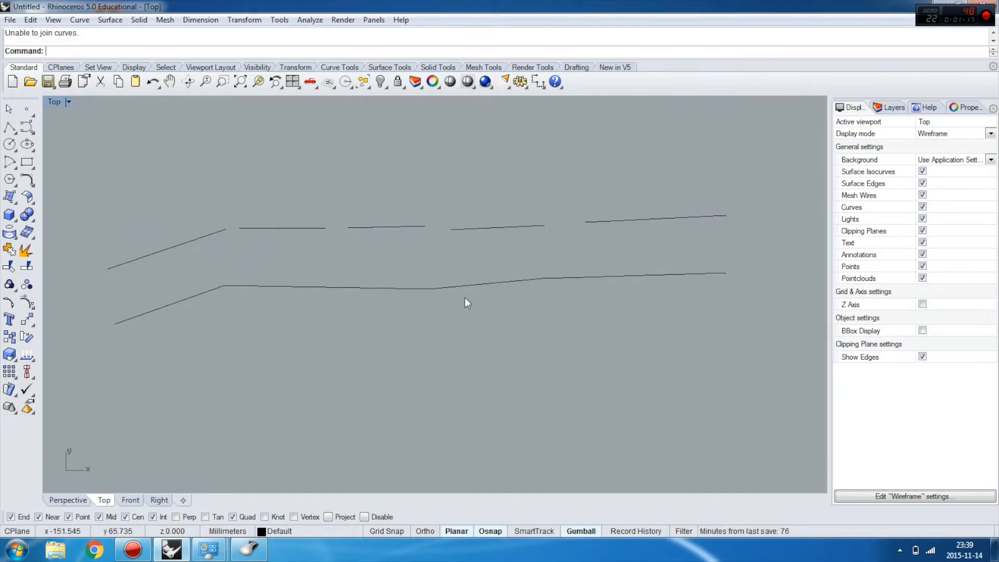
{"action": "mouse_move", "coordinate": [212, 293]}
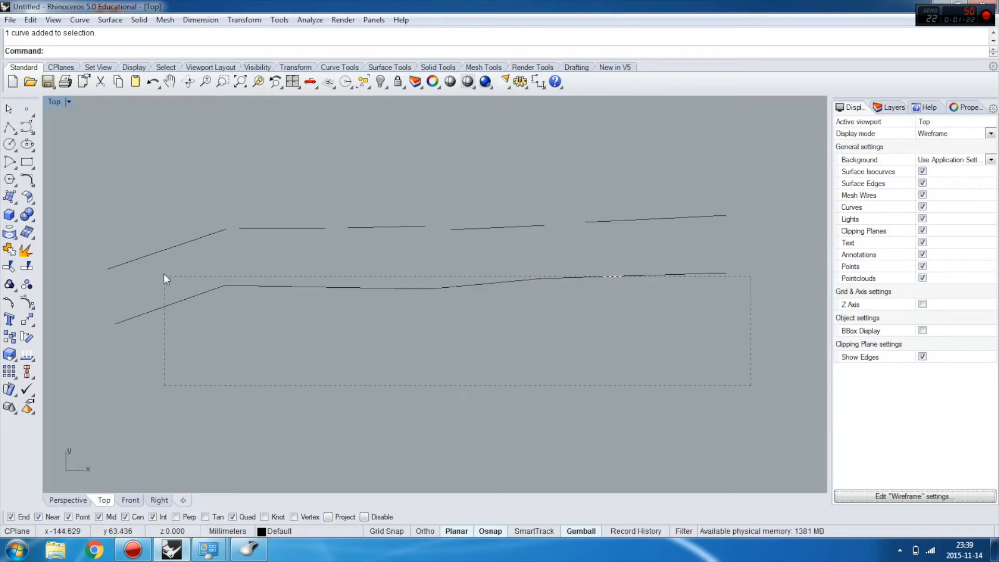
Join the five touching lower segments into a single open curve.
{"action": "left_click", "coordinate": [8, 251]}
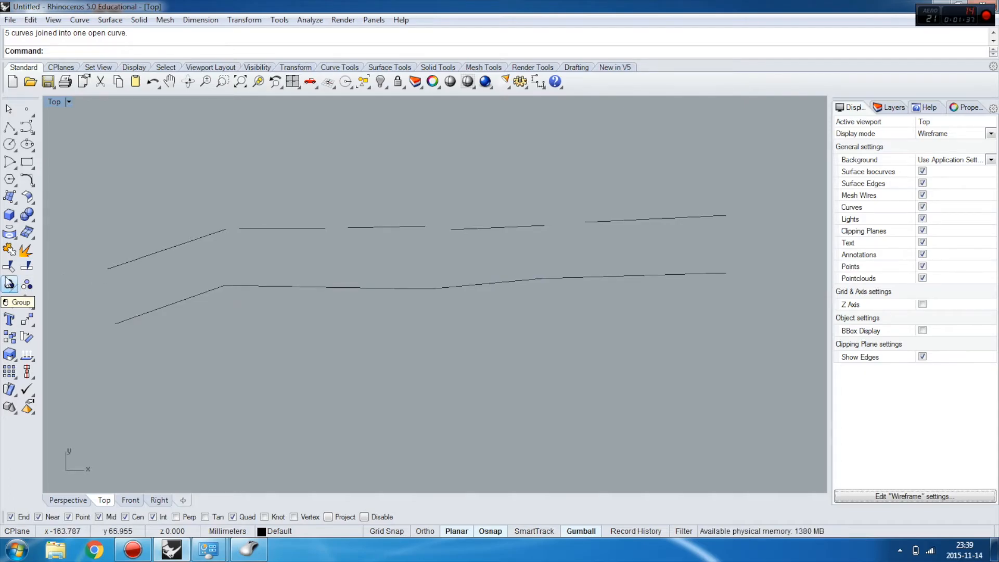
{"action": "mouse_move", "coordinate": [743, 292]}
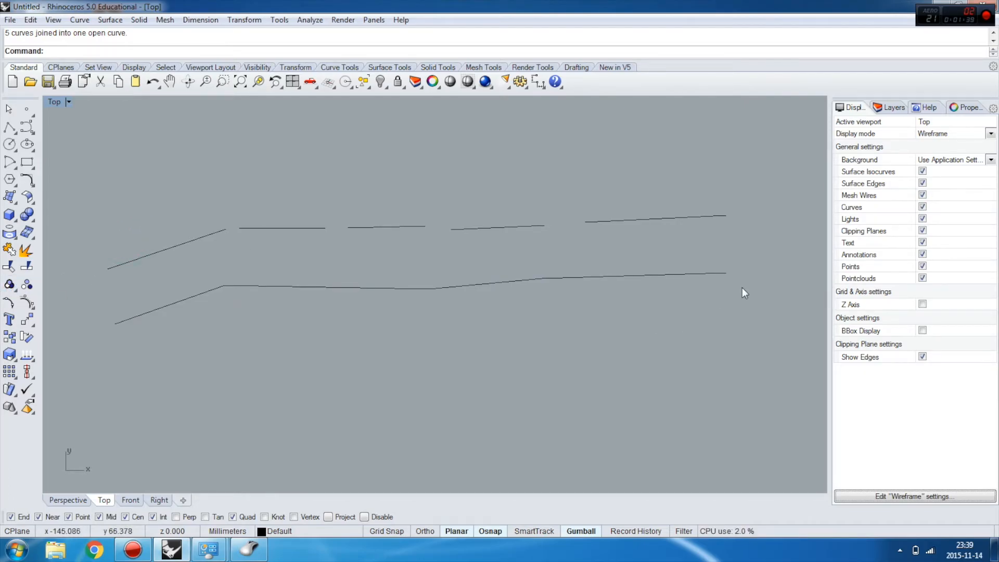